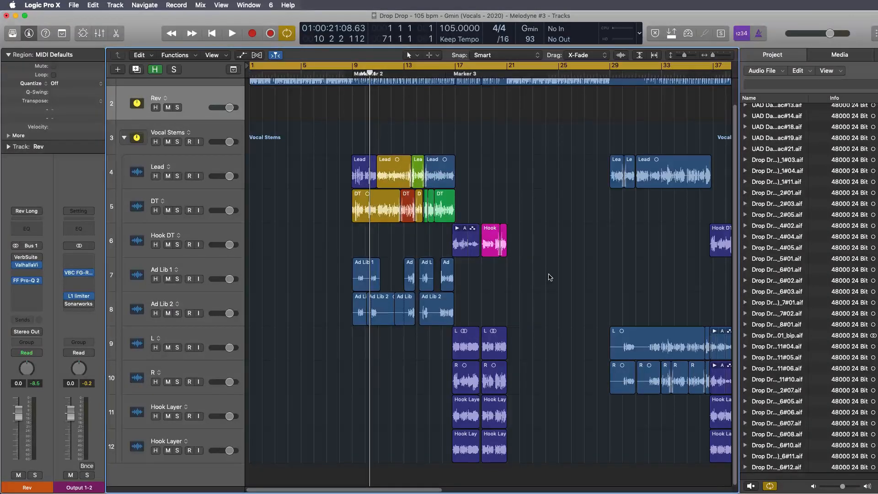
# Select the Rev bus track and add Vocal Stems to the selection.
pyautogui.click(168, 132)
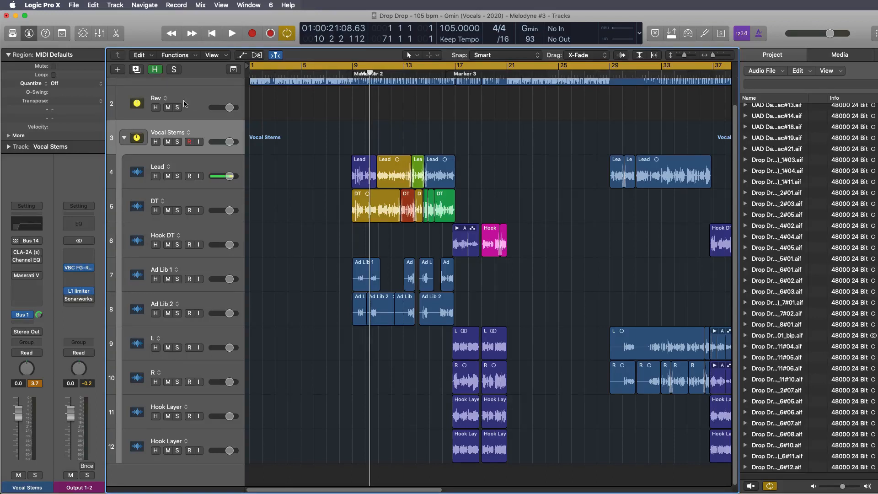
pyautogui.click(155, 98)
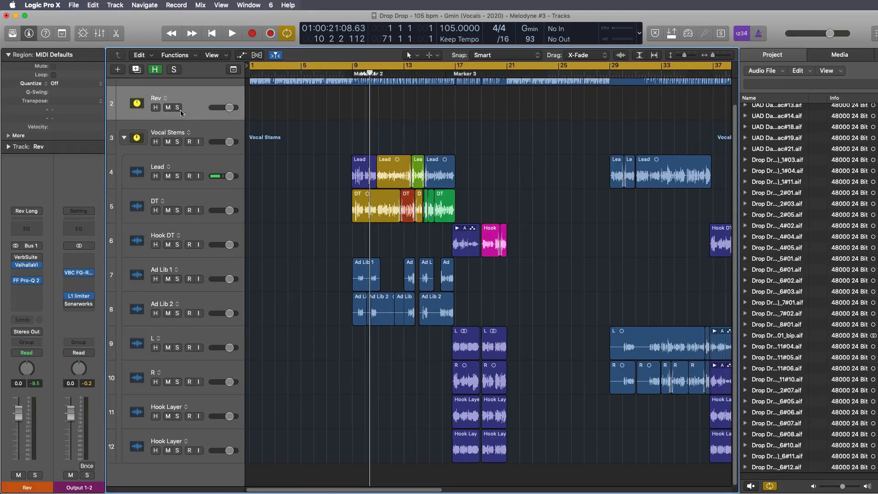
pyautogui.click(167, 132)
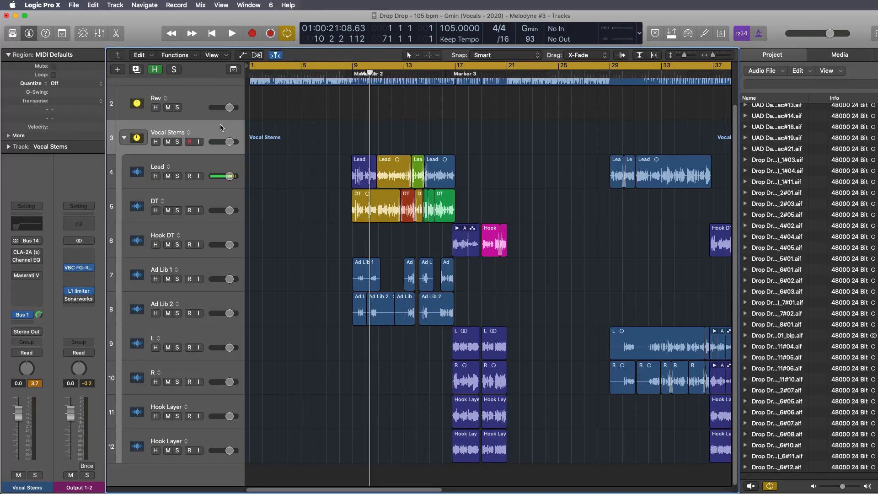
pyautogui.moveTo(414, 187)
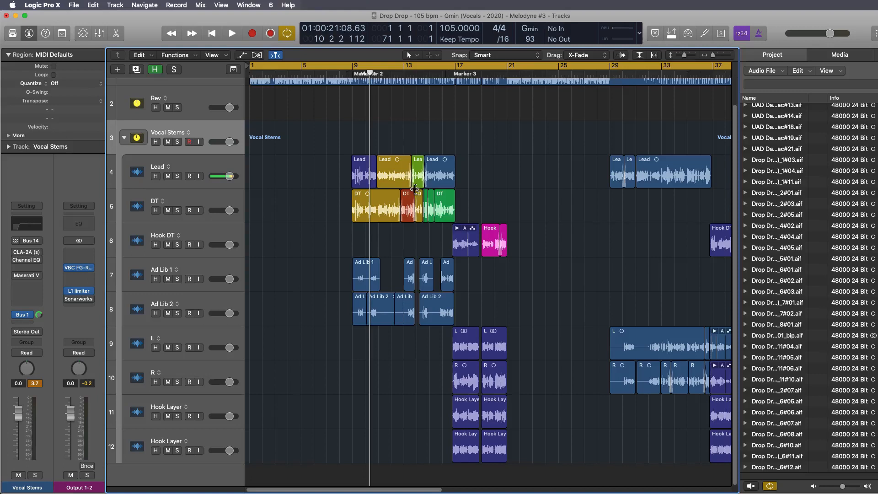
pyautogui.click(156, 98)
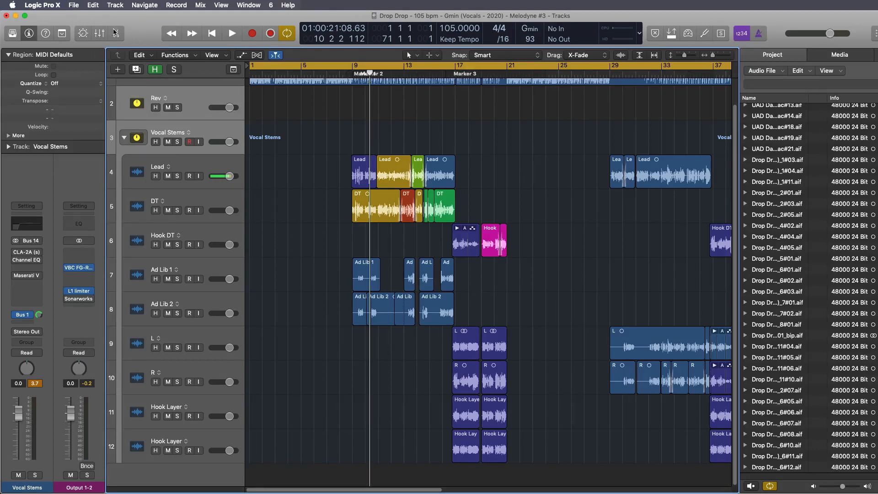
pyautogui.click(73, 5)
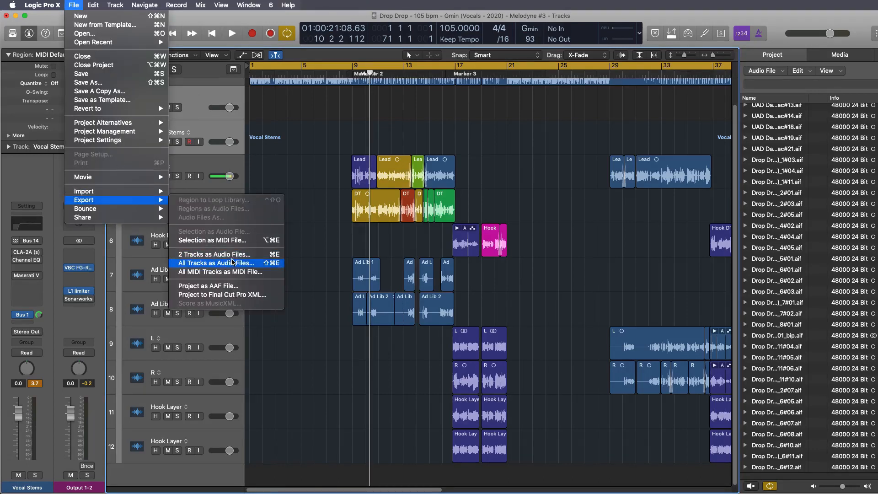
pyautogui.moveTo(224, 255)
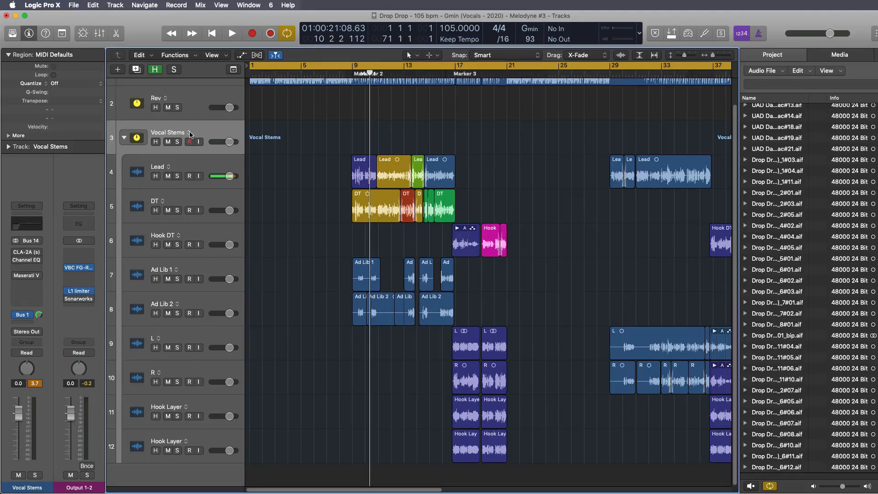
pyautogui.rightClick(180, 442)
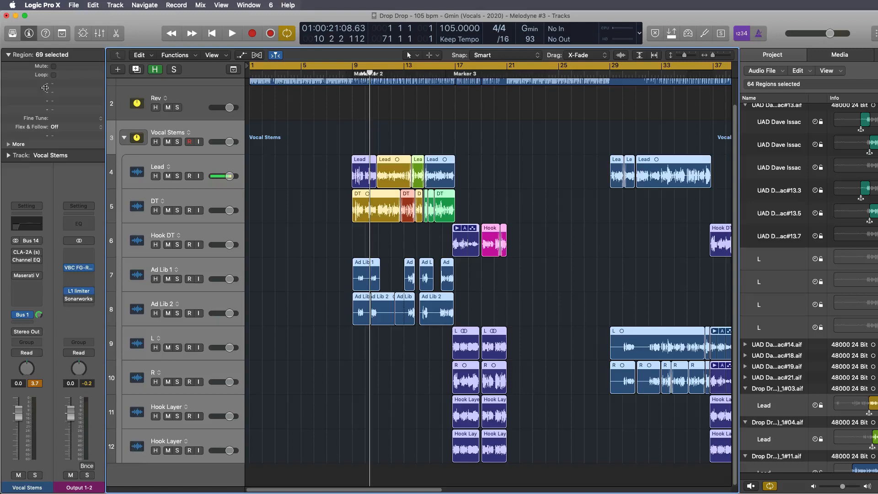
pyautogui.click(73, 5)
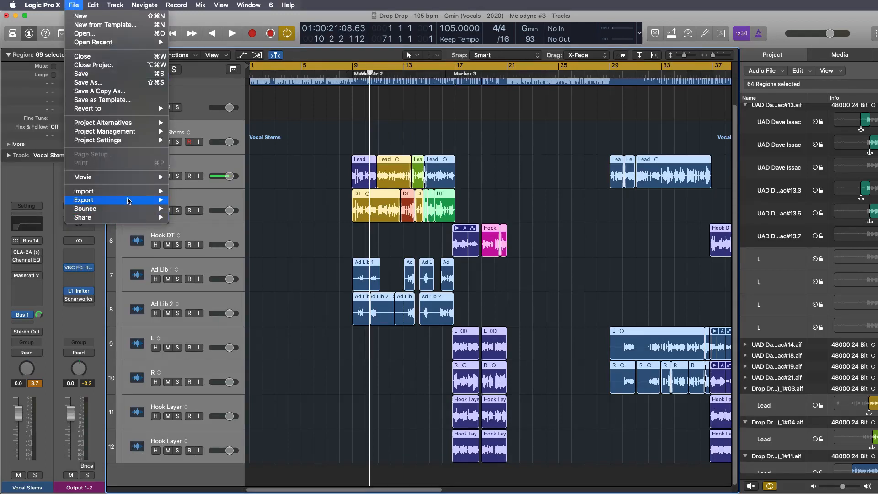
pyautogui.moveTo(84, 191)
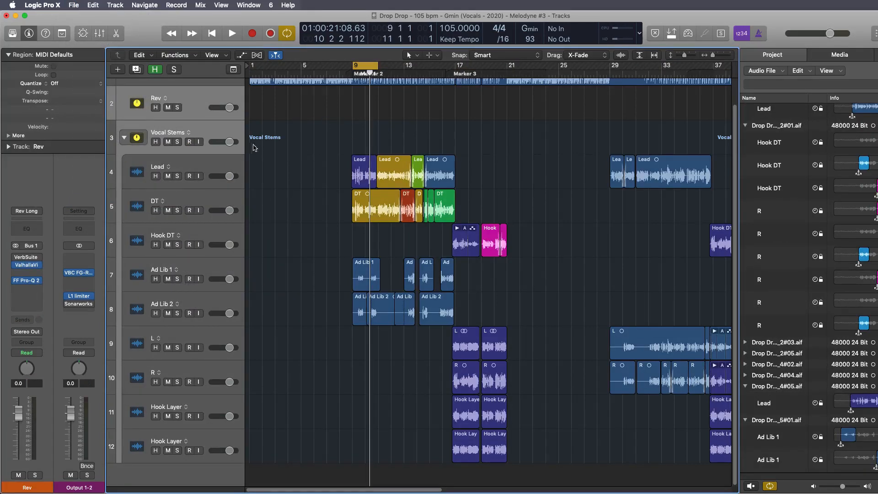
# Export the 2 selected tracks as WAVE files of the cycle range only, yielding Rev_3.wav and Vocal Stems_2.wav.
pyautogui.click(73, 5)
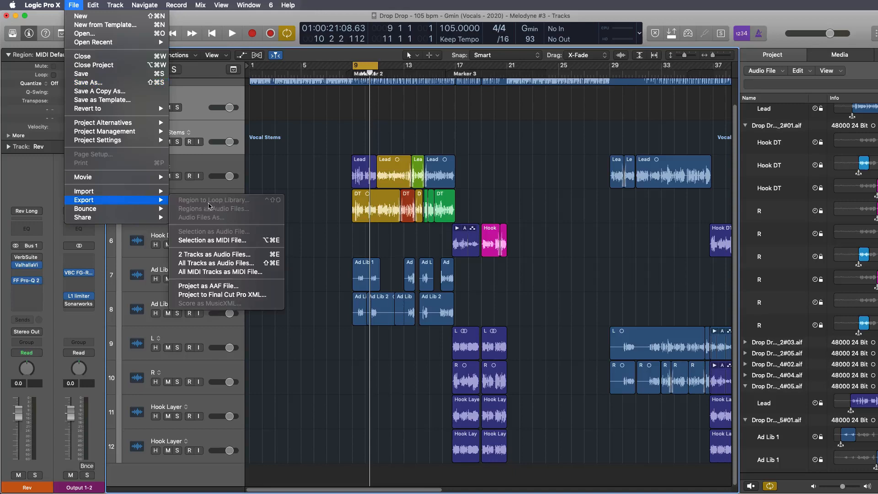
pyautogui.click(215, 263)
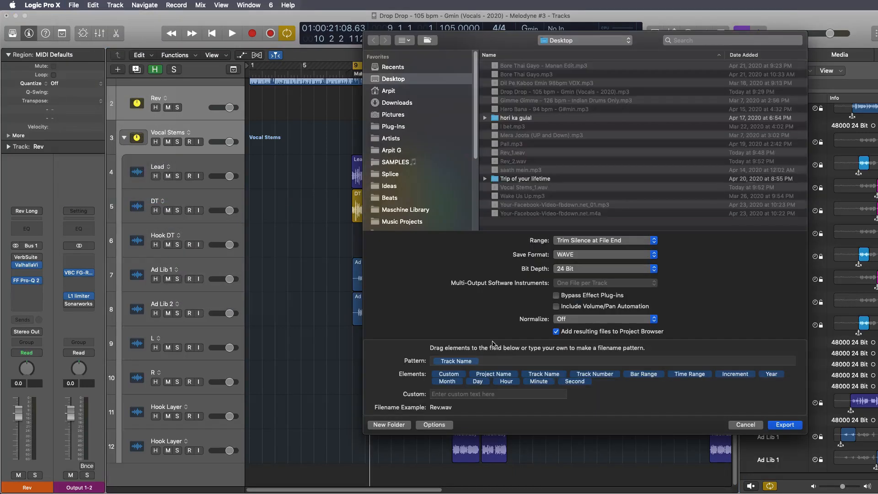
pyautogui.moveTo(589, 254)
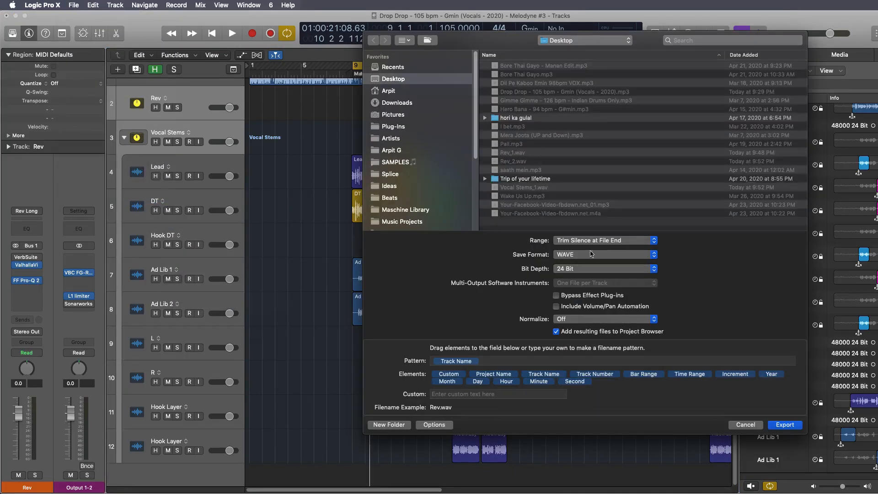
pyautogui.click(605, 240)
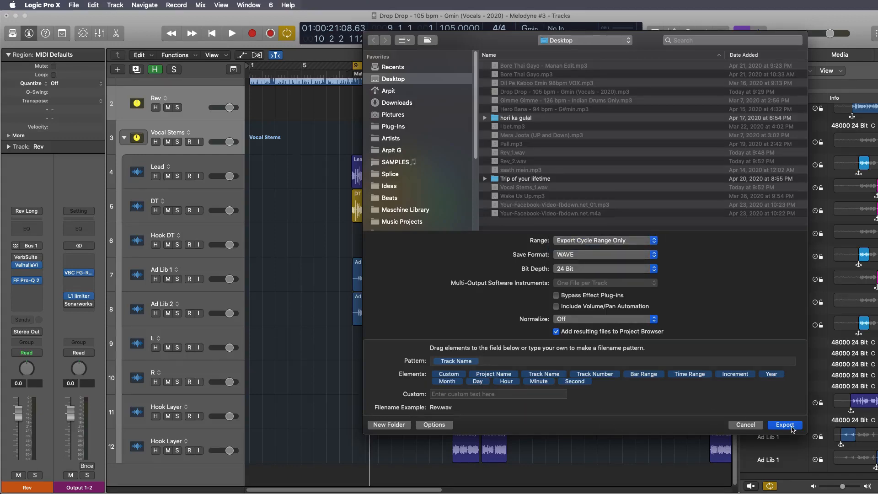
pyautogui.click(785, 425)
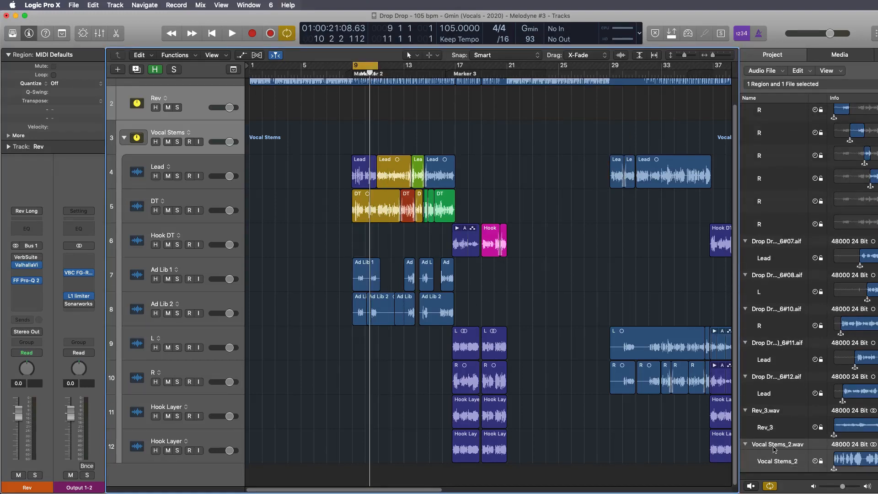
pyautogui.click(773, 410)
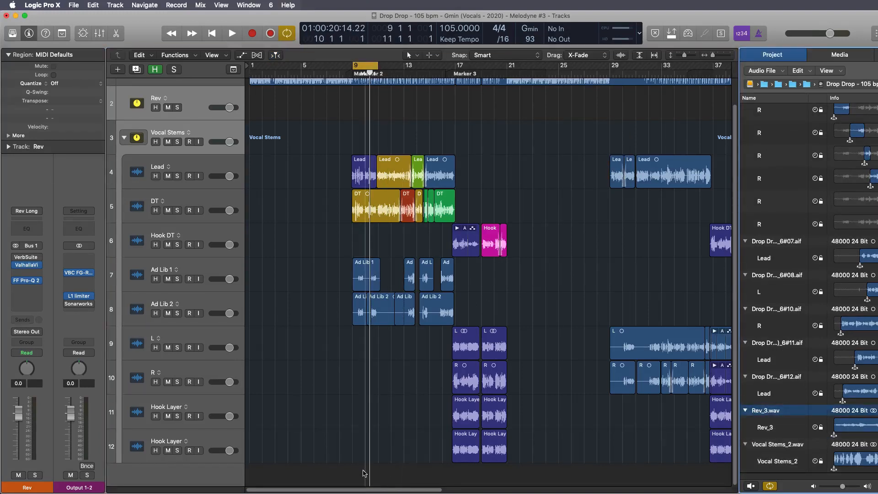